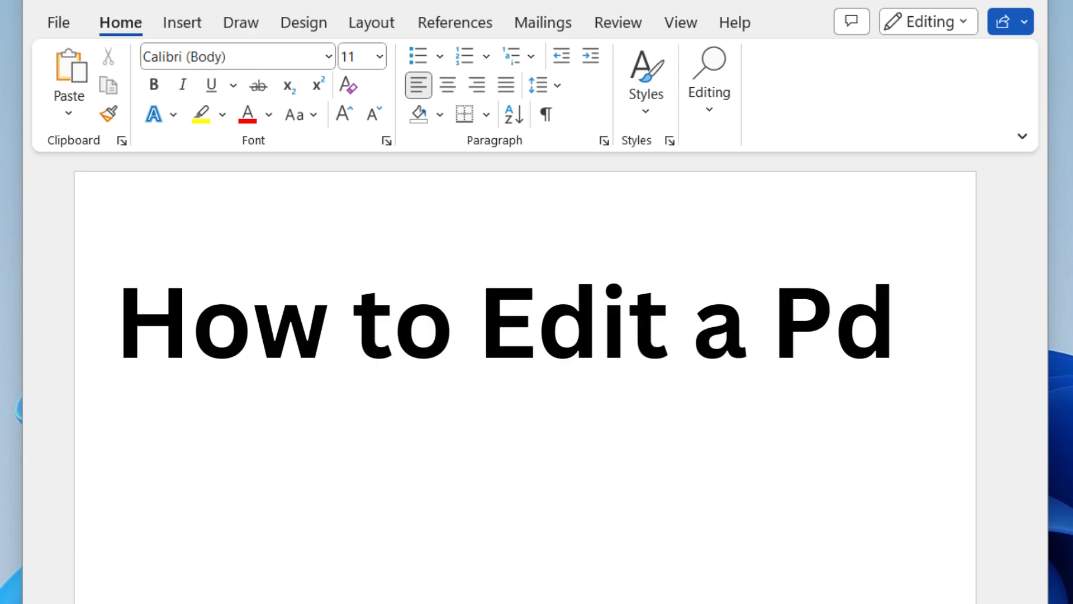
Step: Type 'f document' to complete the title 'How to Edit a Pdf document'
text(f document)
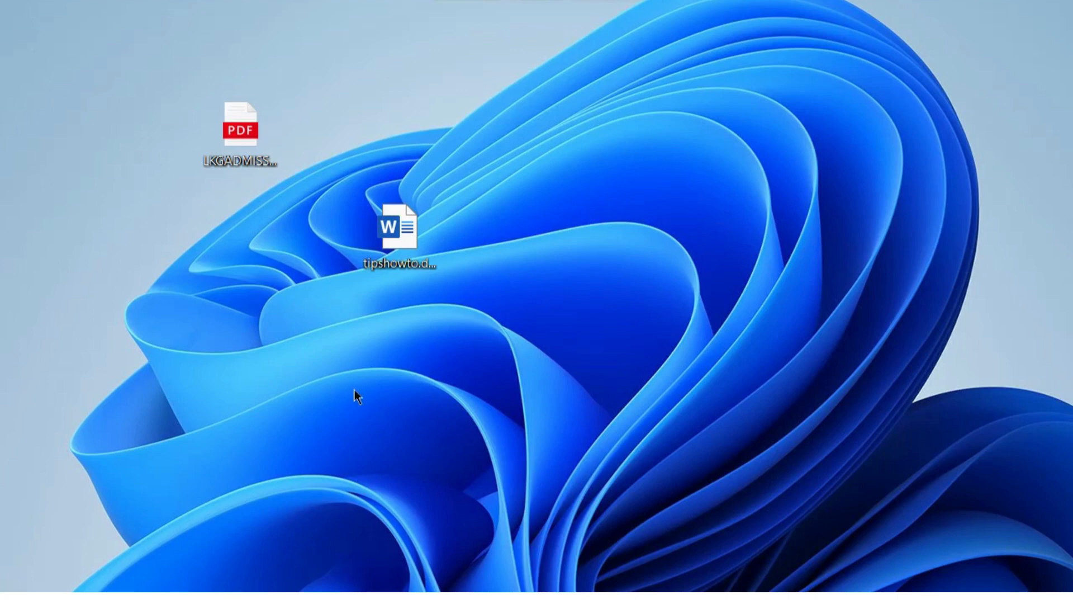
mouse_move(126, 75)
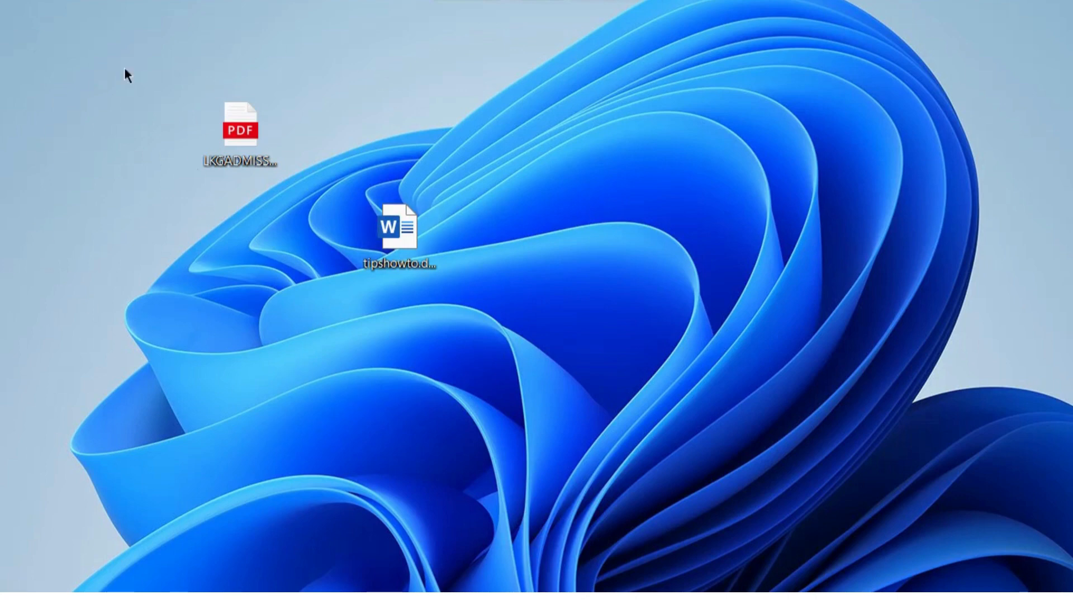
Step: Open the admission form PDF from the desktop with Word via Choose another app
click(238, 127)
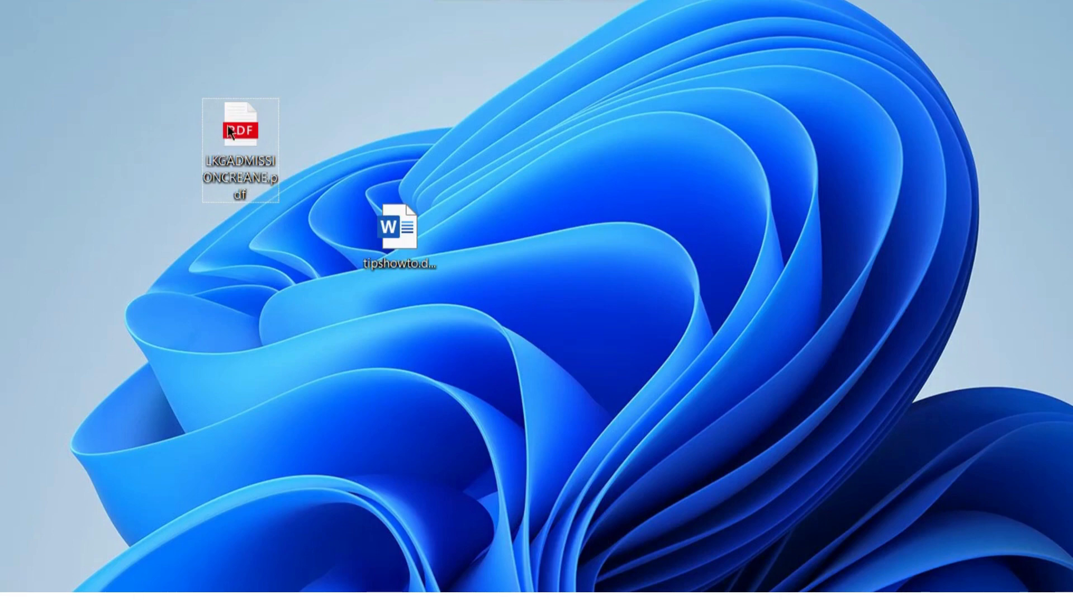
double_click(235, 131)
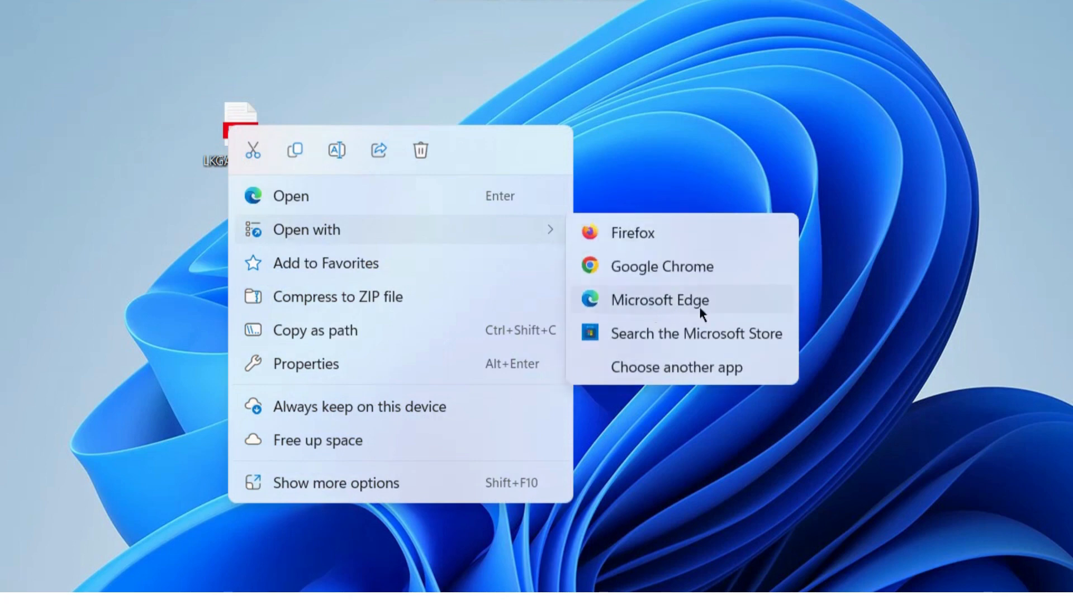
mouse_move(671, 367)
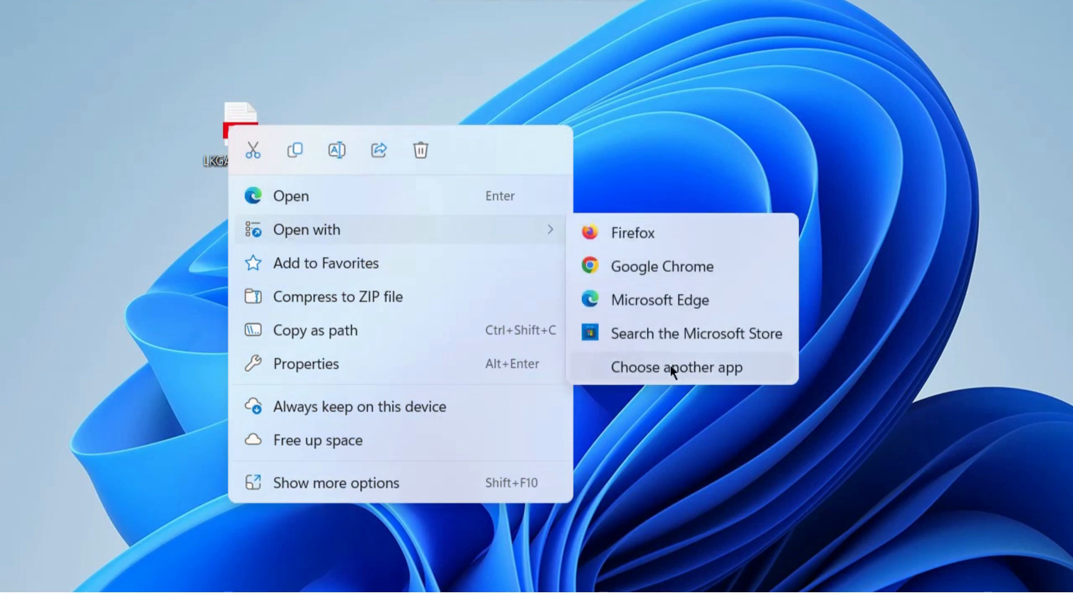
click(676, 366)
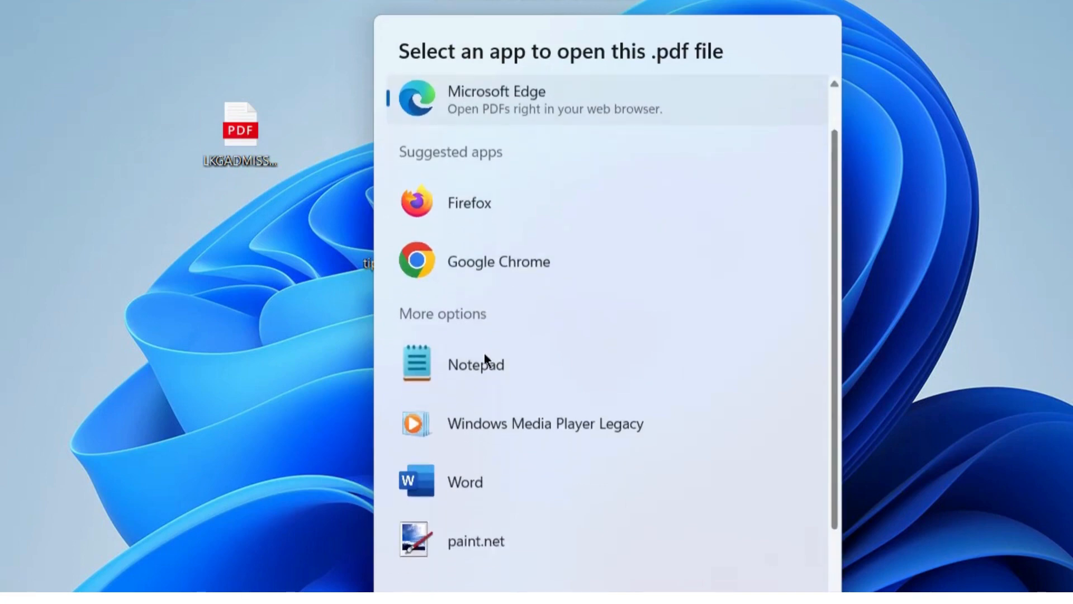
scroll(down, 3)
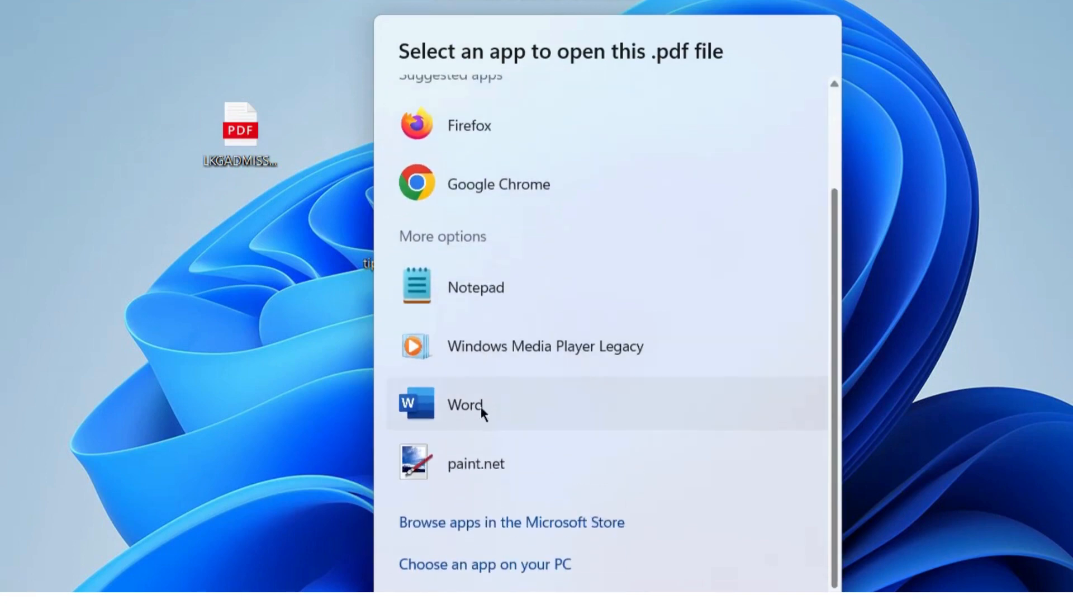
click(464, 404)
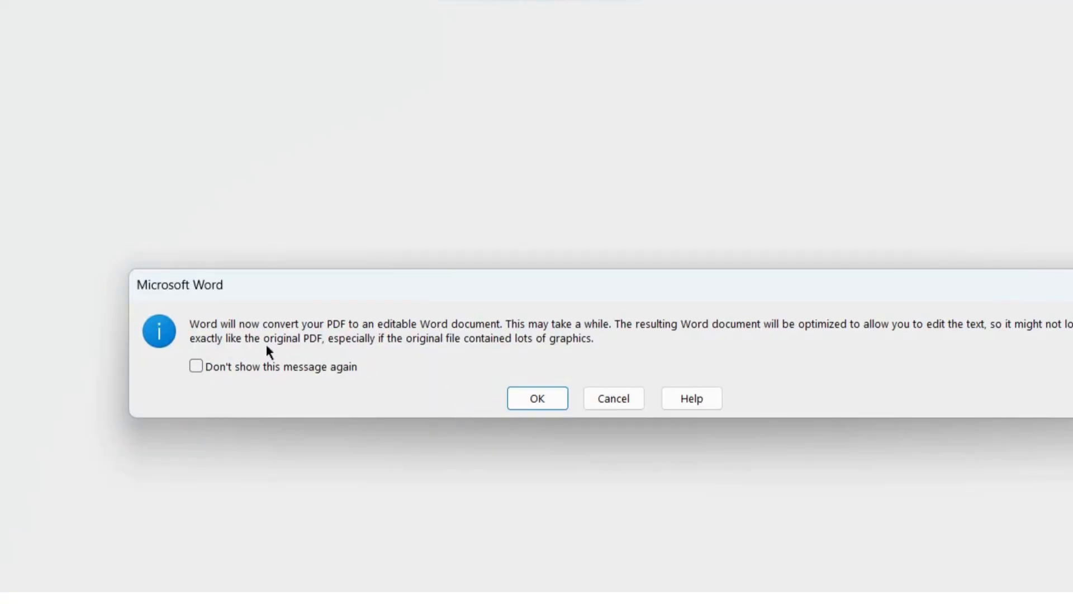
mouse_move(668, 337)
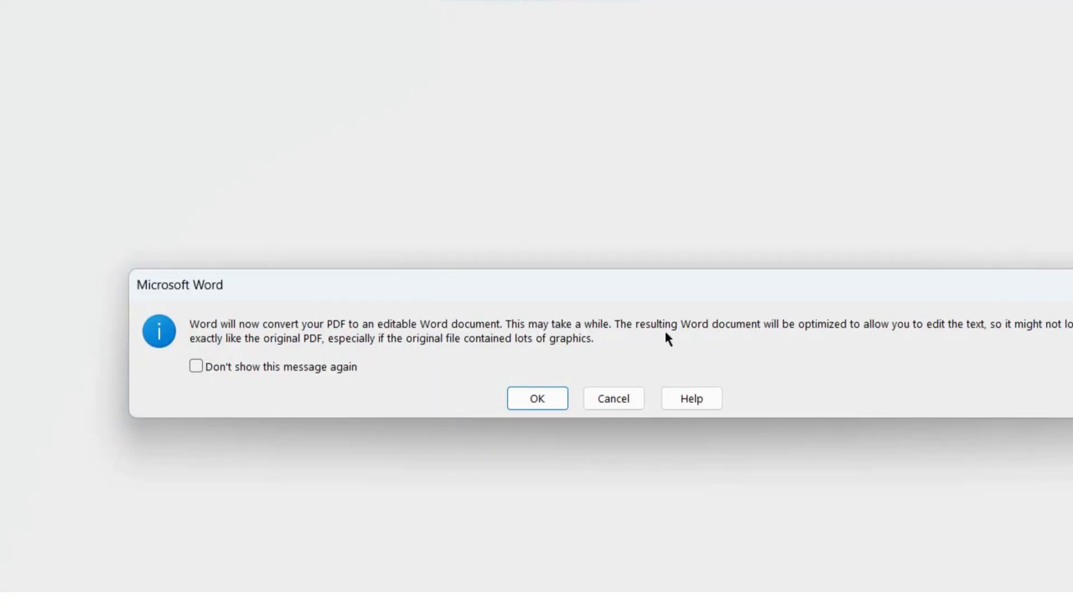
mouse_move(267, 357)
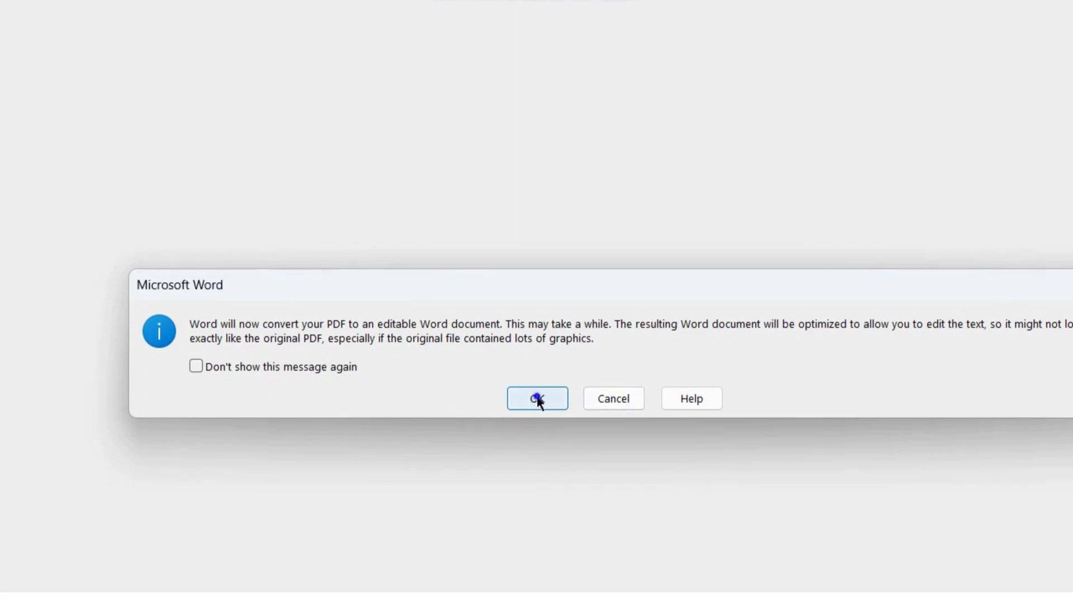
Step: Accept Word's notice to convert the PDF into an editable document
click(537, 399)
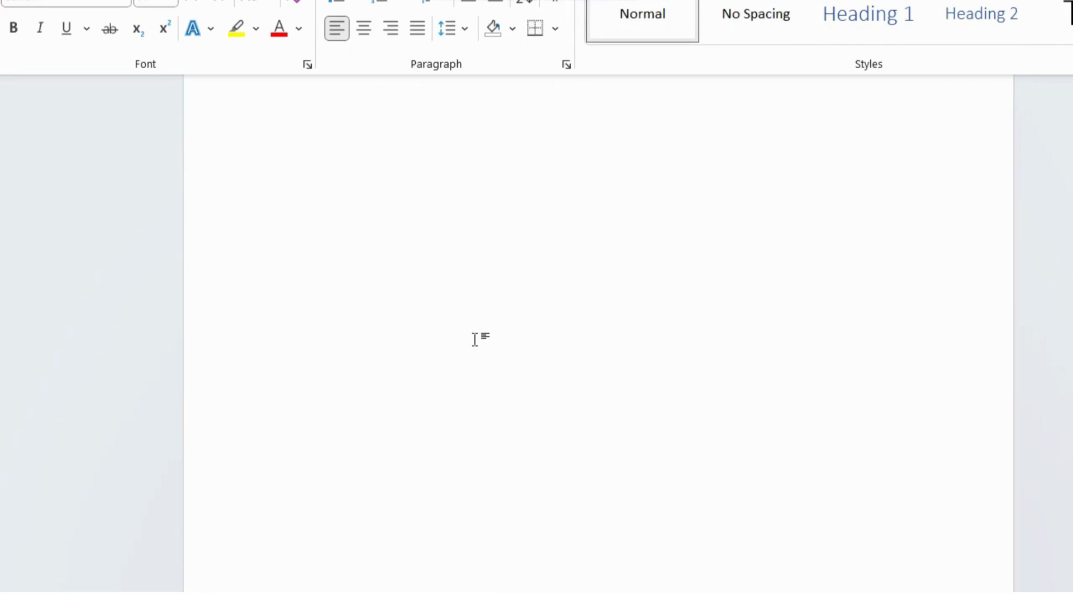
Step: Replace criteria table cell text with 'fsdfdsfsdfdsfdsf' and 'fdsfdsfdsfsd'
scroll(down, 3)
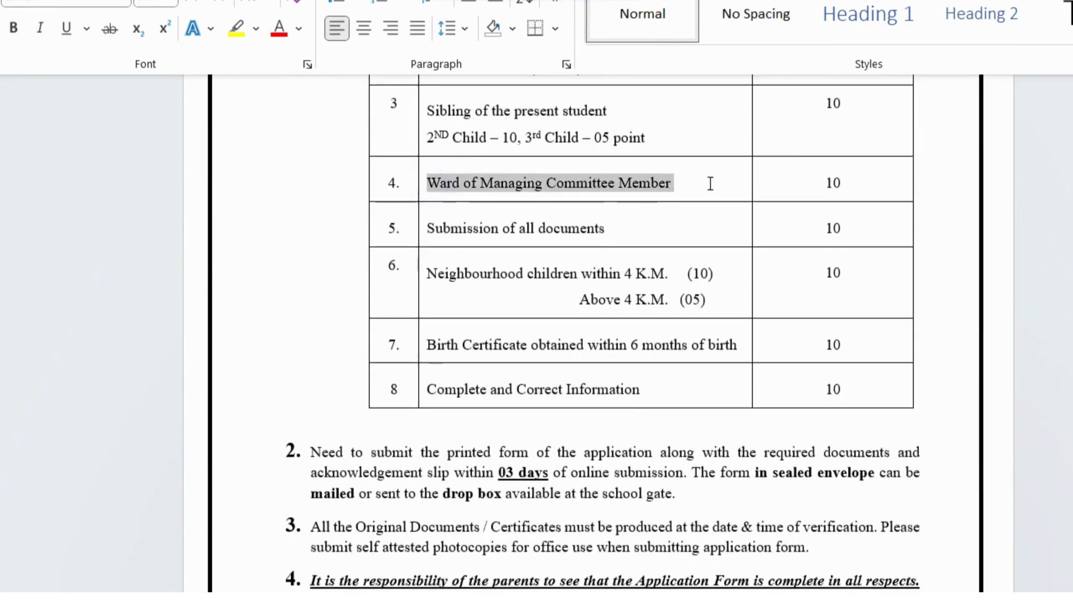
text(fsdfdsfsdfdsfdsf)
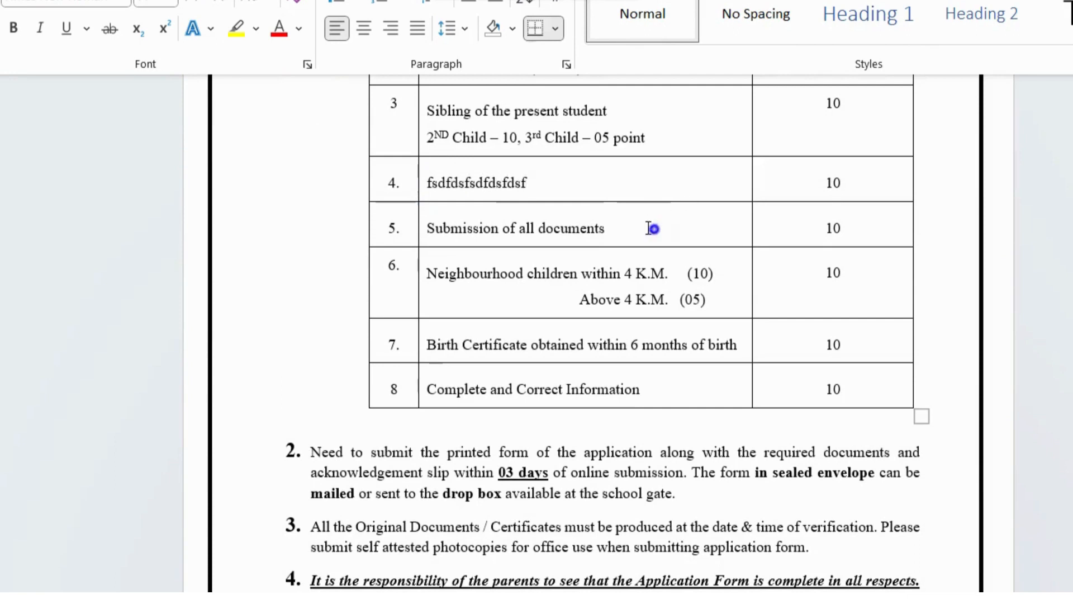
text(fdsfdsfdsfsd)
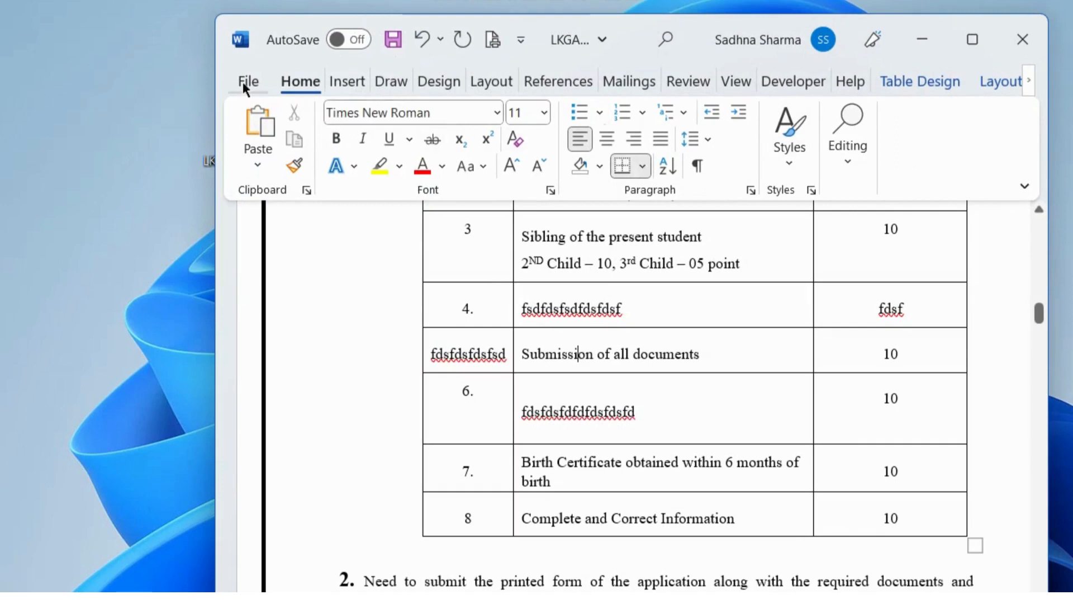
Step: Save the form as LKGADMISSIONCREANE.pdf and scroll through it in Edge
click(248, 80)
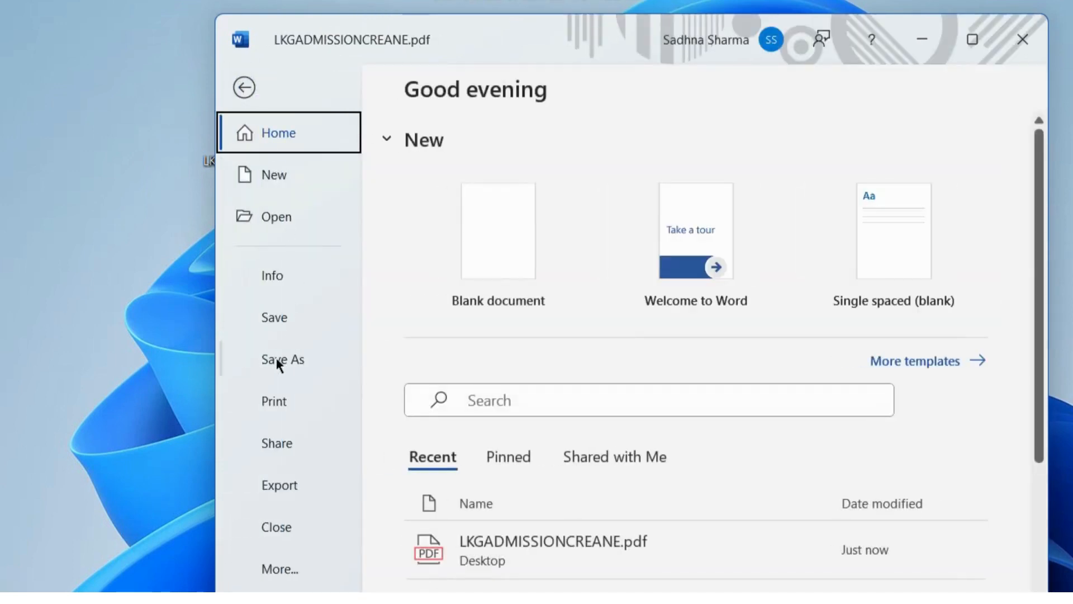
click(282, 359)
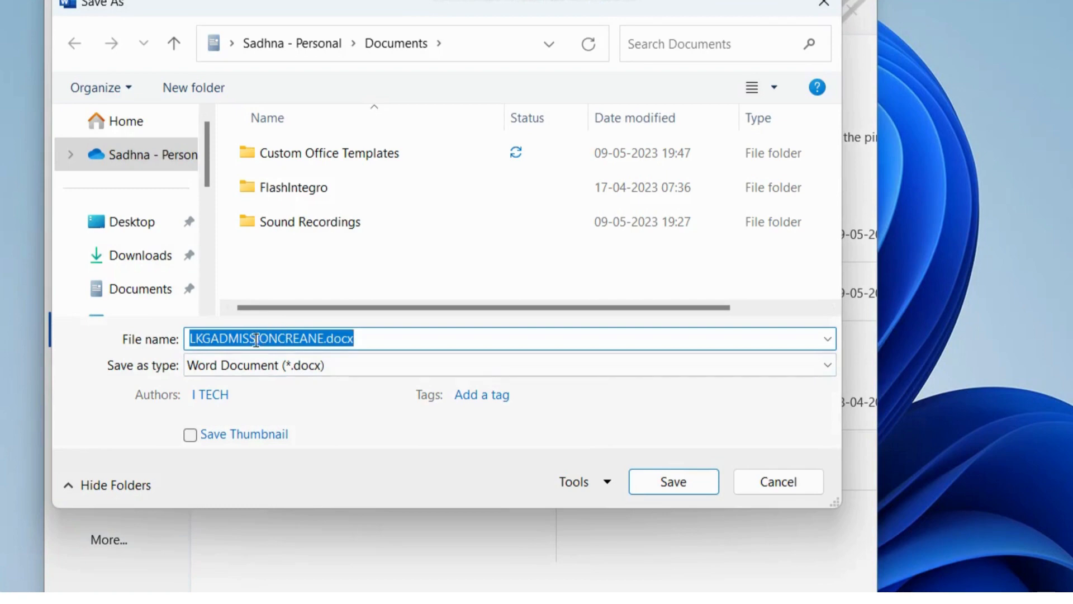
click(509, 365)
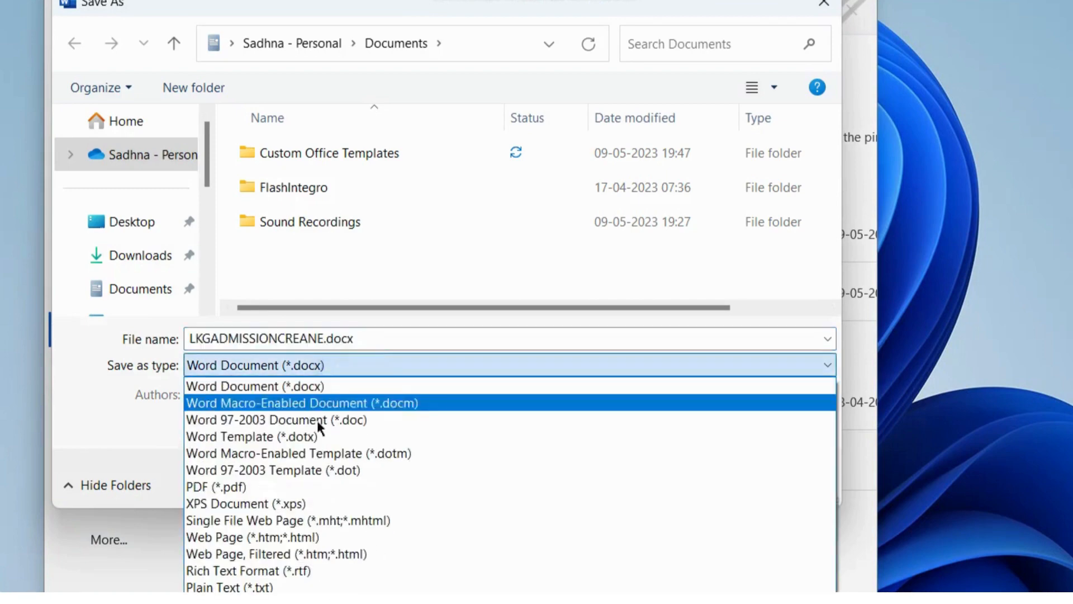
click(214, 486)
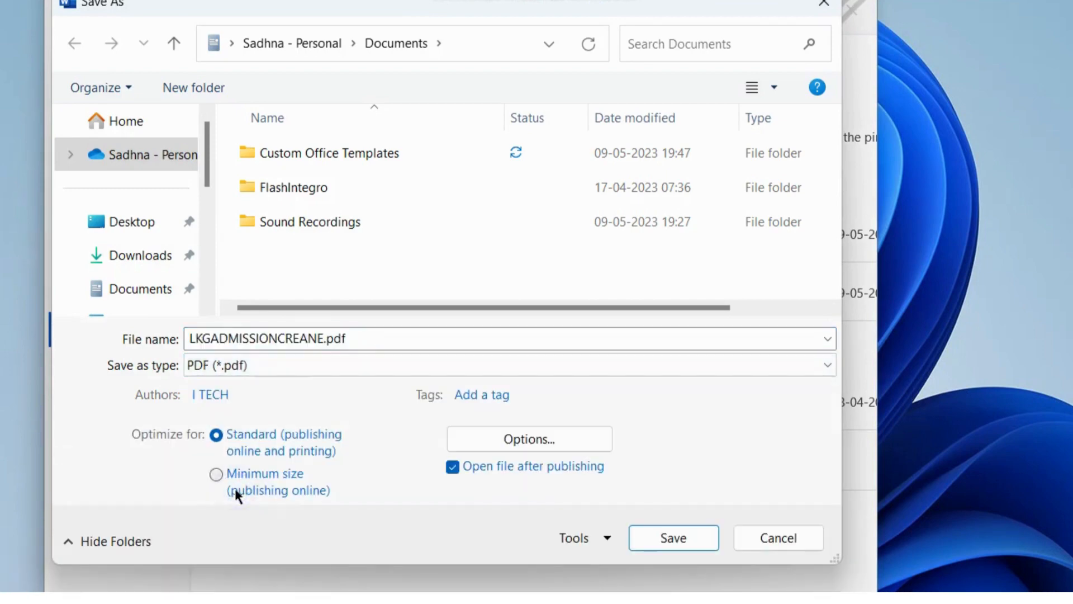
mouse_move(363, 402)
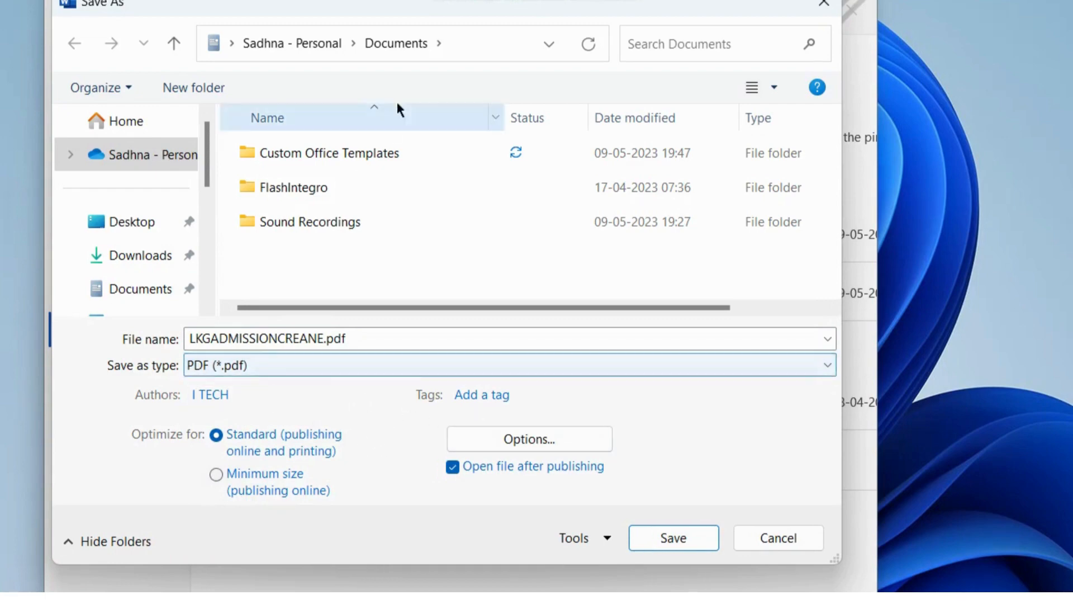
click(481, 394)
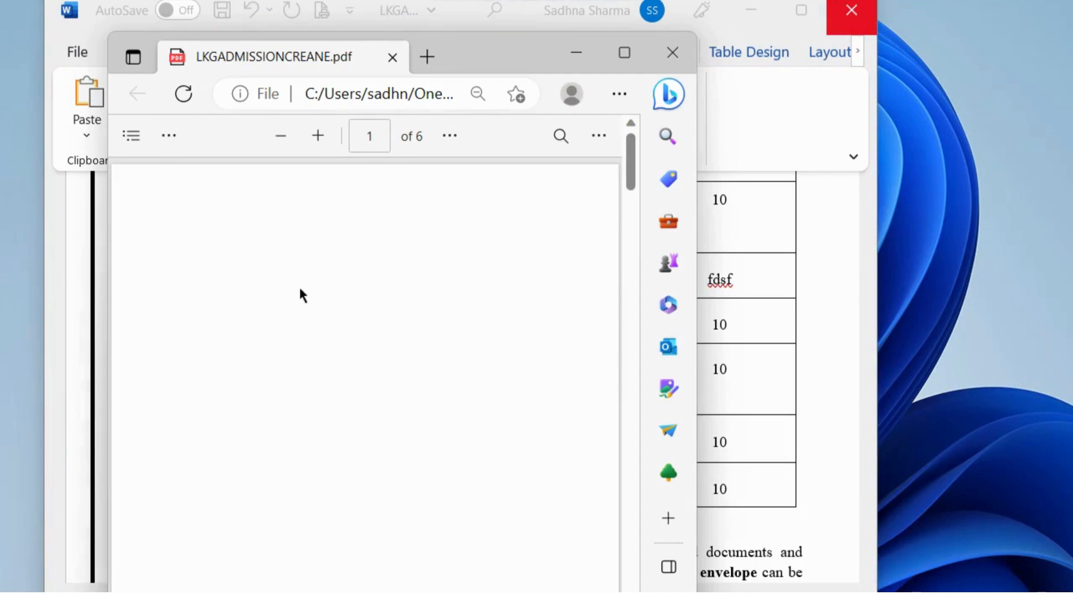
scroll(down, 3)
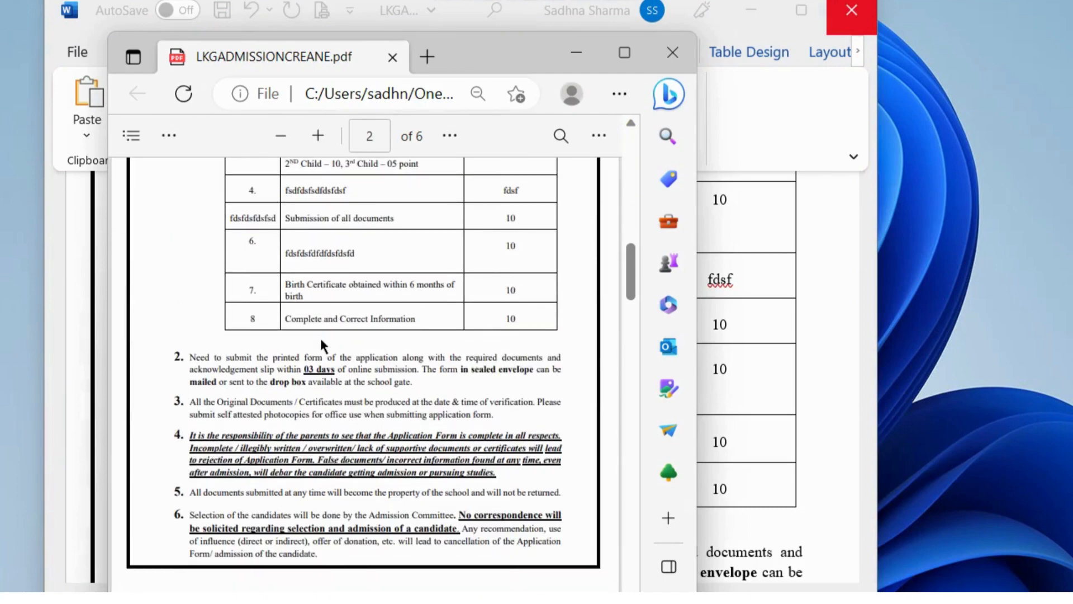